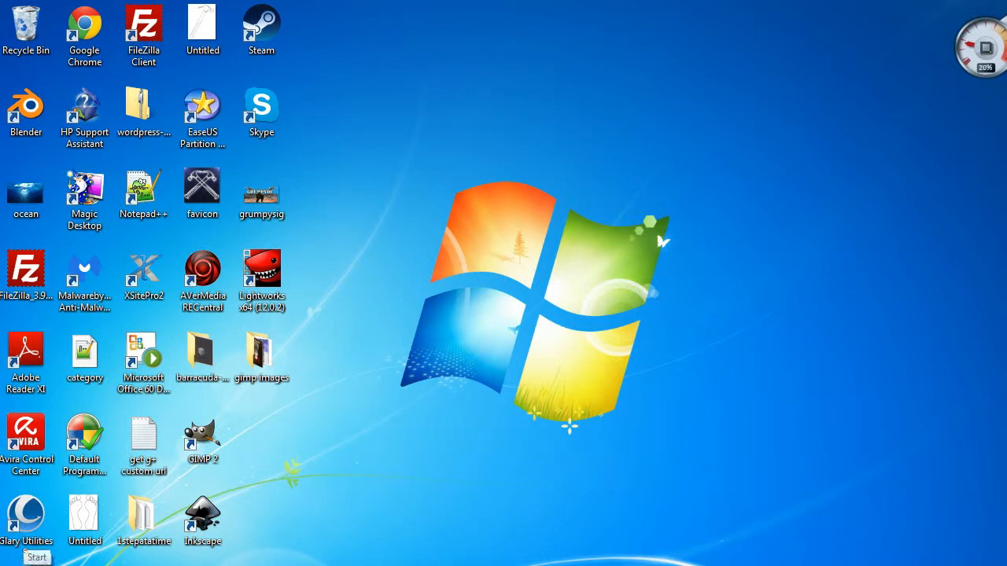
# Search the Start menu for 'creae', then reach Backup and Restore via Control Panel > System and Security
pyautogui.click(36, 557)
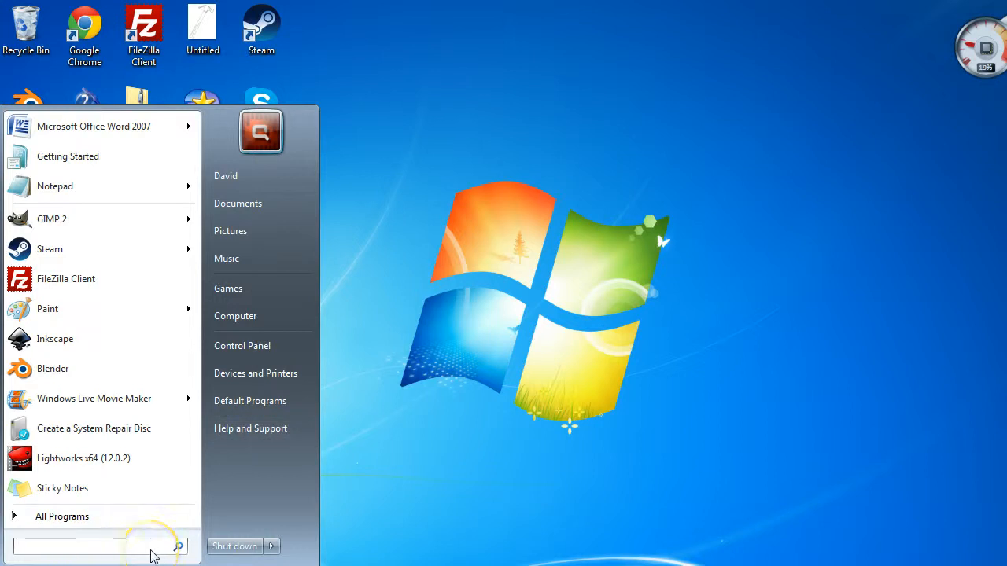
pyautogui.write('crea')
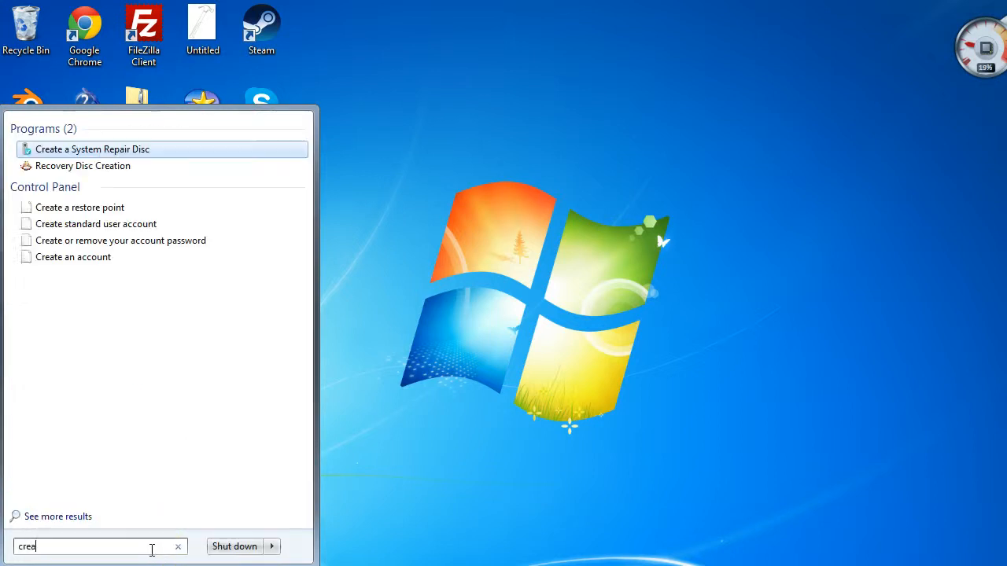
pyautogui.write('e')
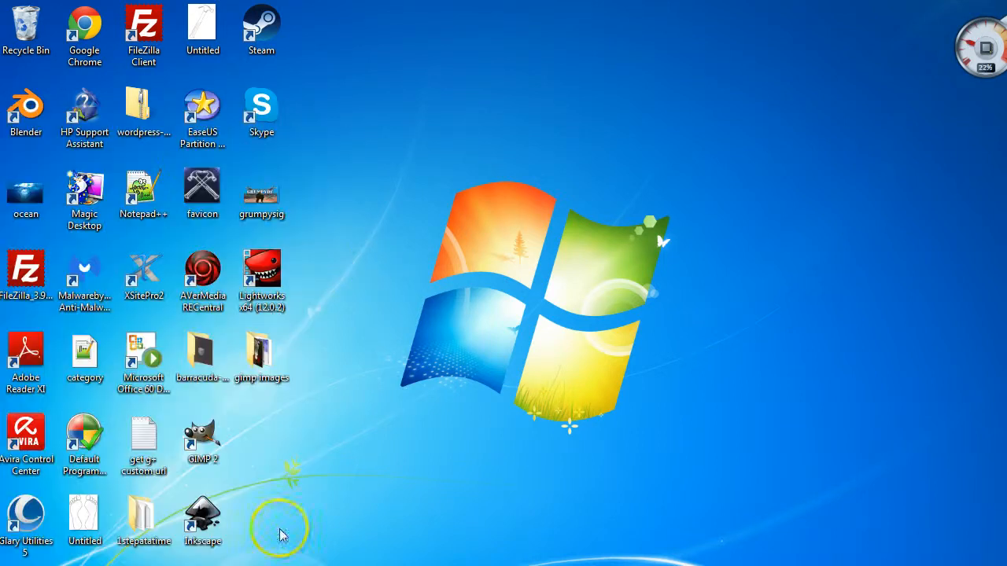
pyautogui.click(11, 562)
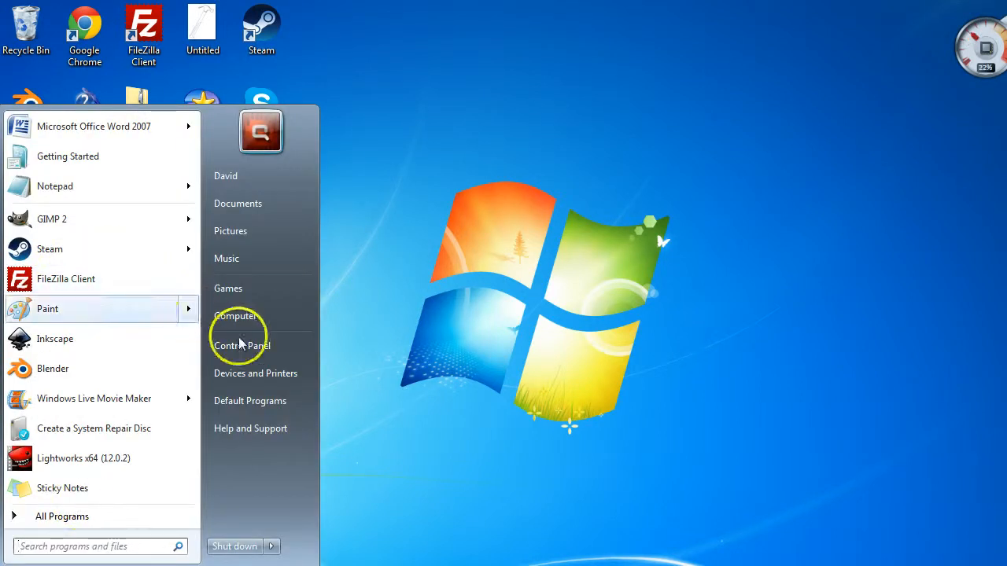
pyautogui.click(241, 345)
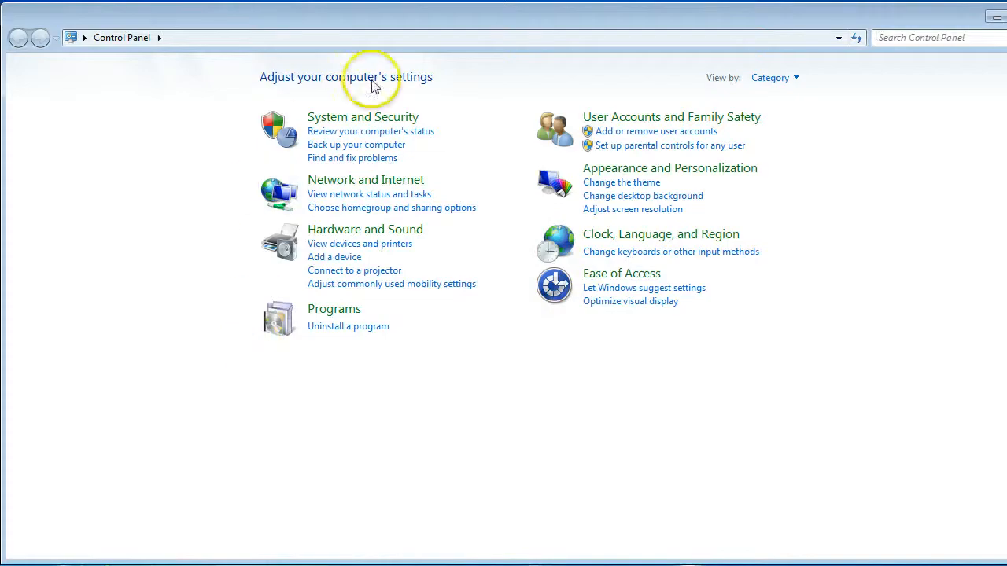
pyautogui.click(362, 116)
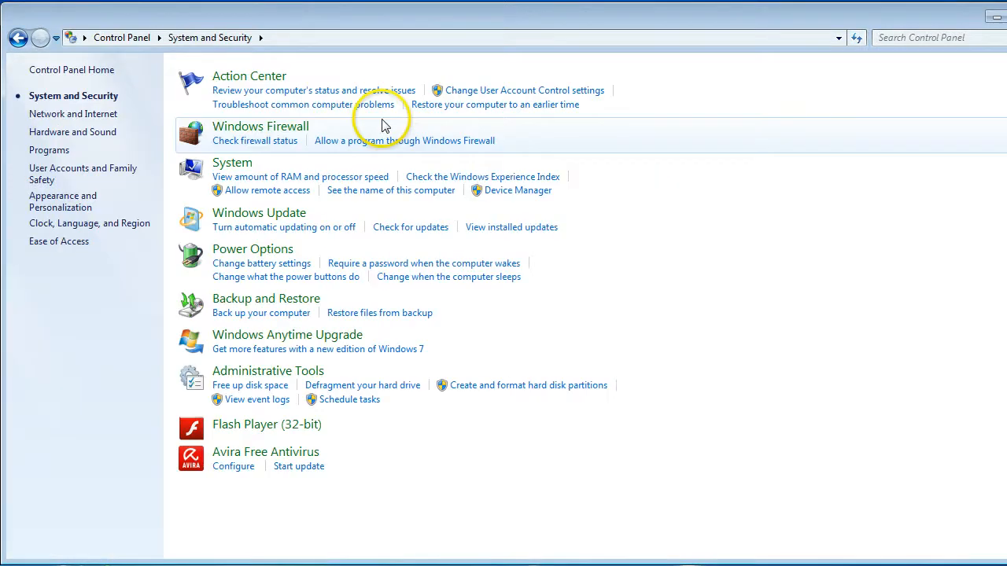
pyautogui.moveTo(265, 298)
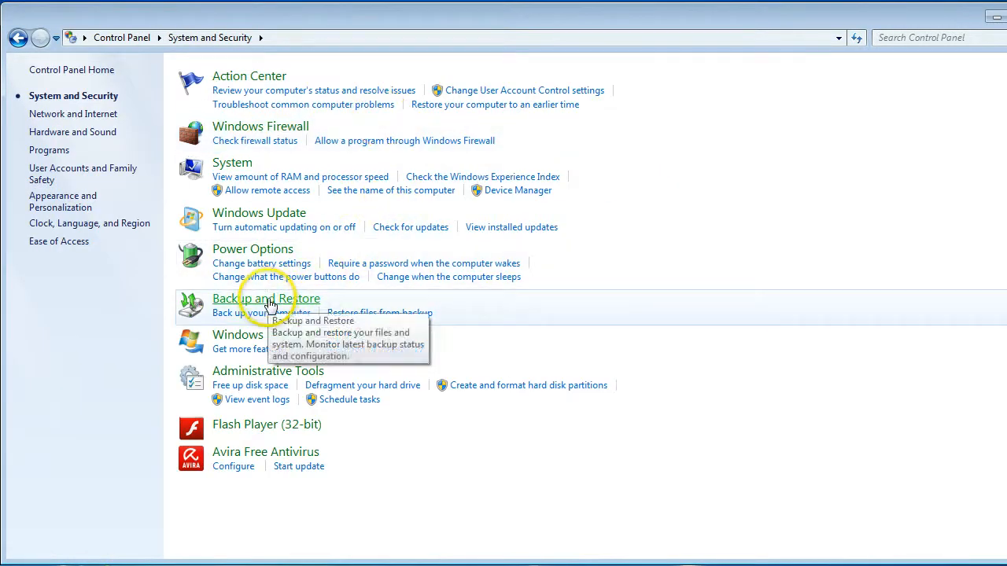
pyautogui.click(265, 298)
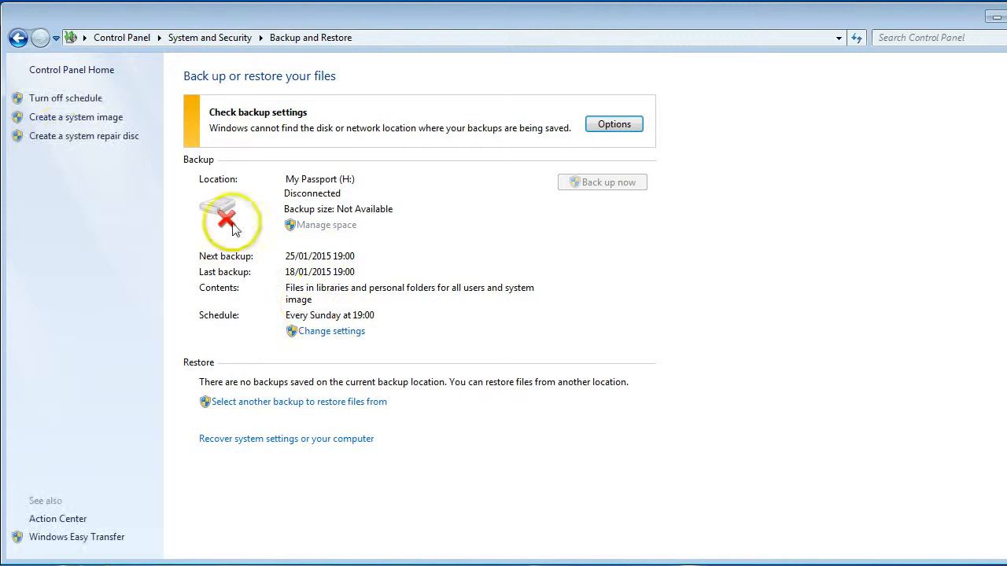
pyautogui.moveTo(87, 128)
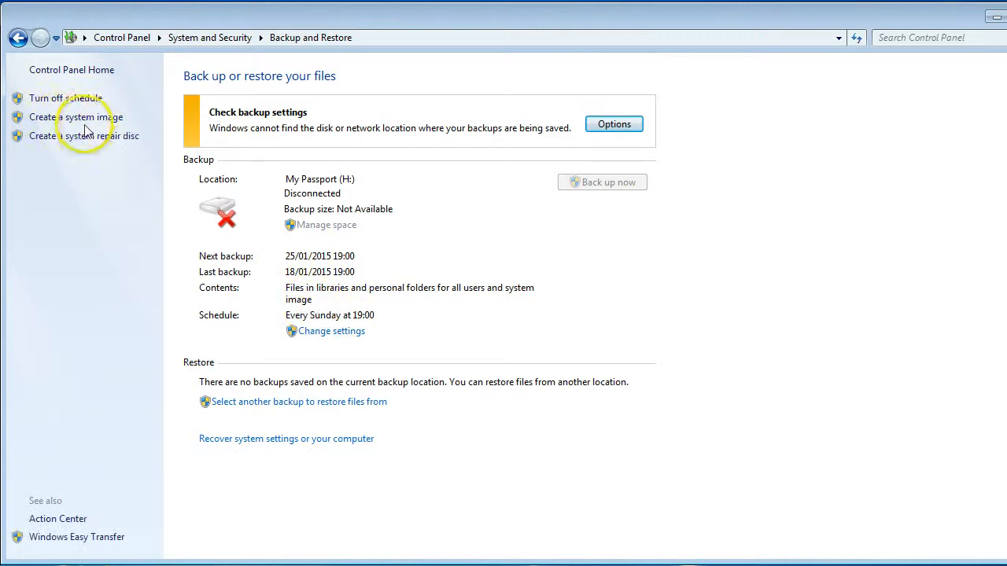
pyautogui.moveTo(58, 143)
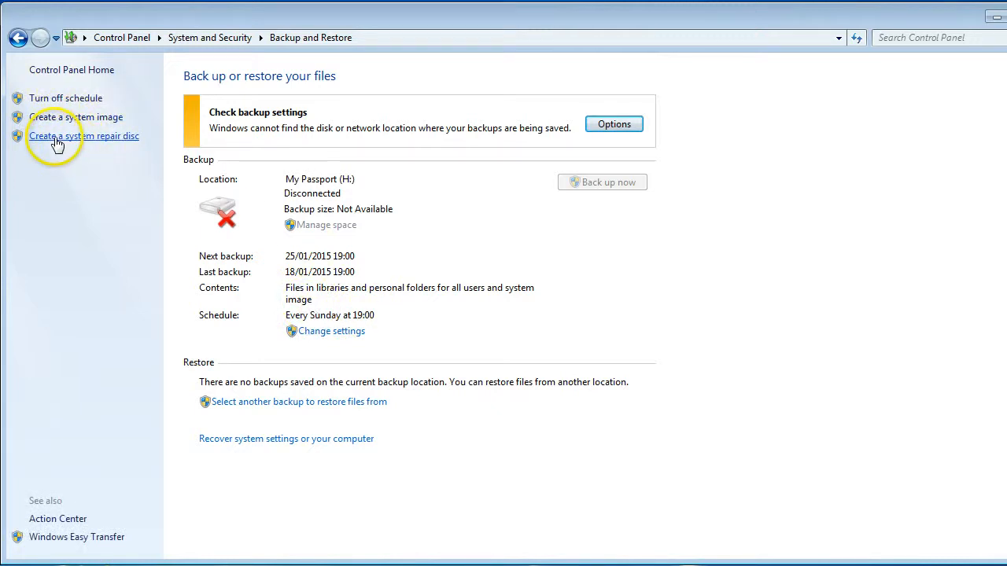
pyautogui.moveTo(94, 140)
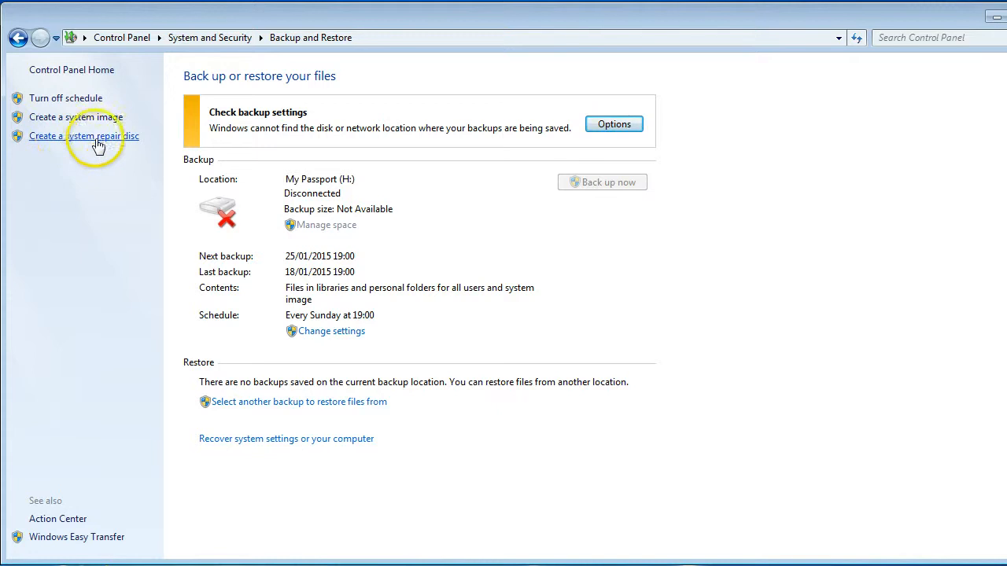
pyautogui.moveTo(67, 142)
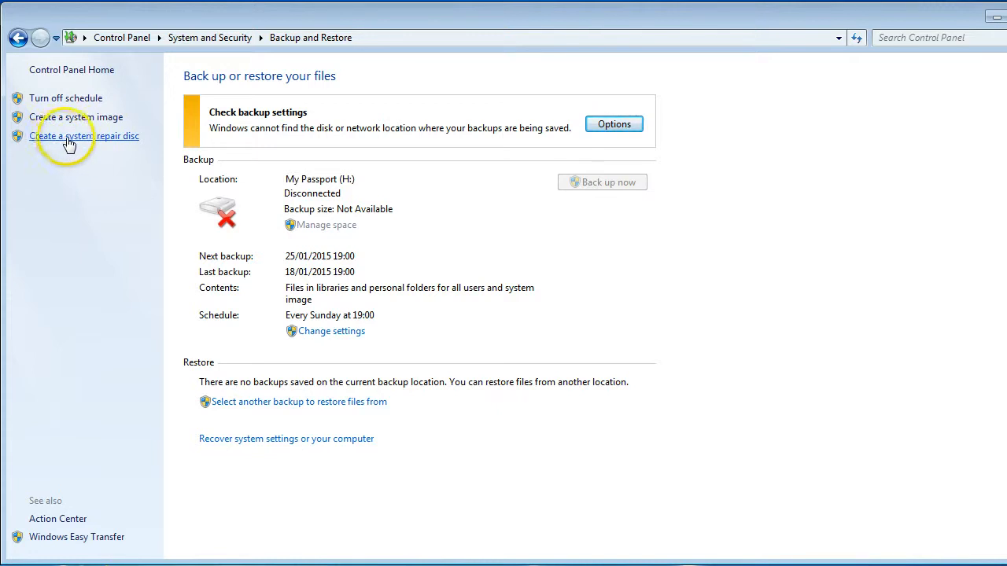
# Burn a system repair disc to DVD RW Drive (F:) from the Create a system repair disc window
pyautogui.click(84, 136)
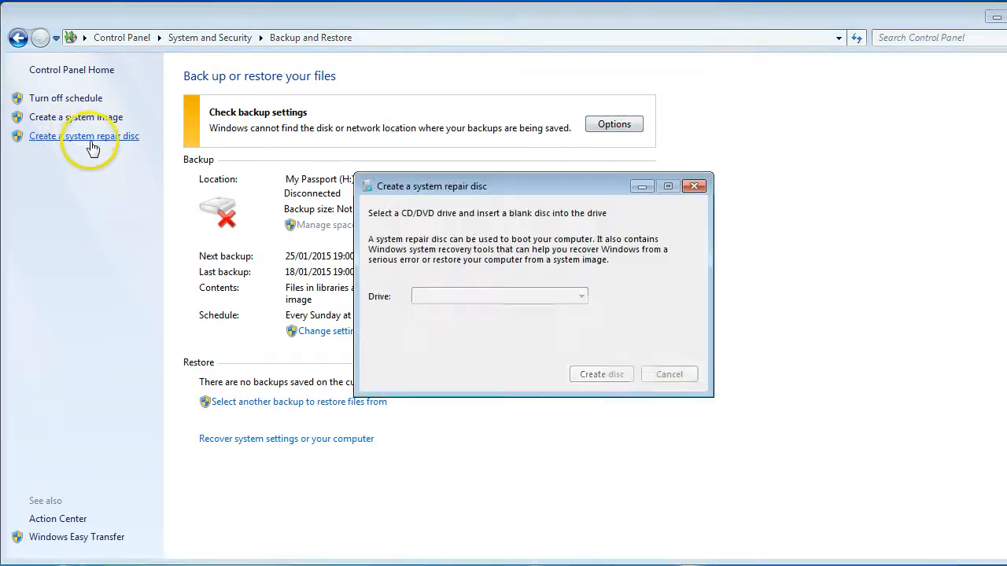
pyautogui.click(499, 296)
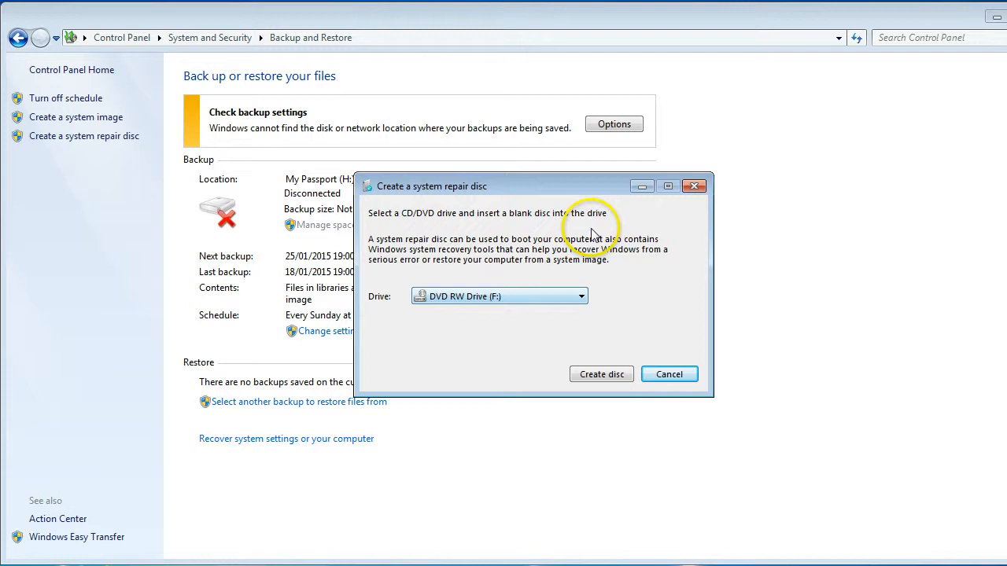
pyautogui.moveTo(594, 212)
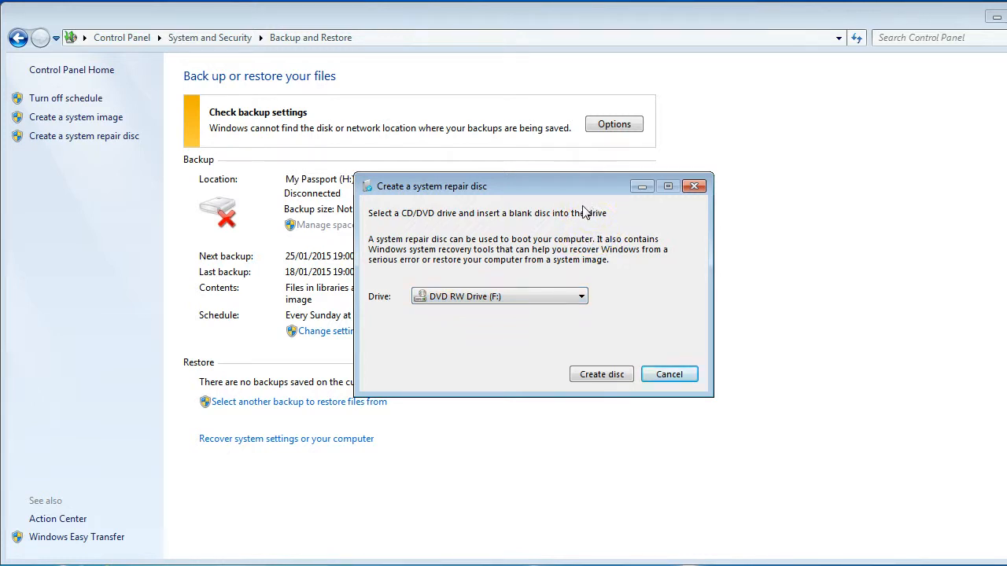
pyautogui.moveTo(601, 374)
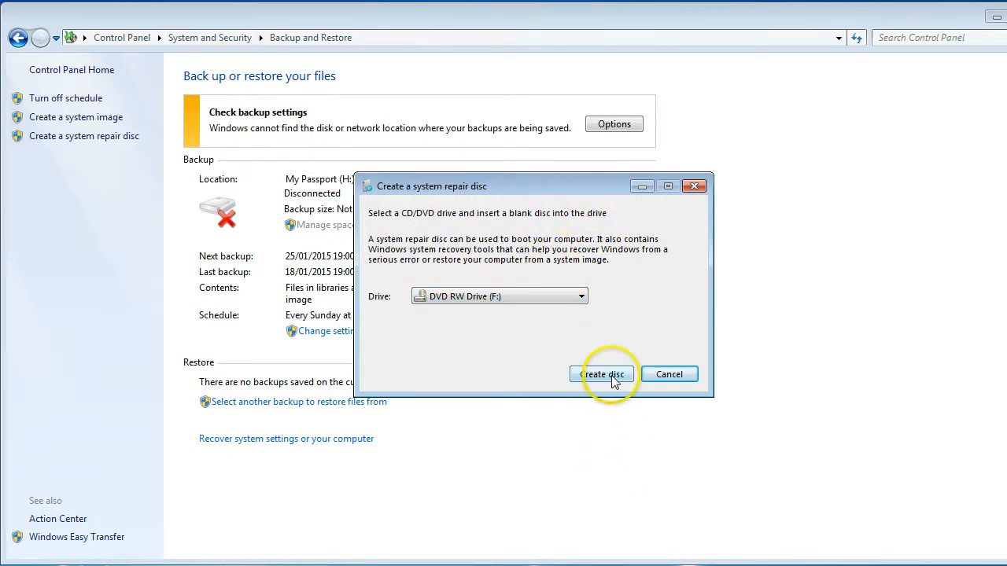
pyautogui.click(602, 373)
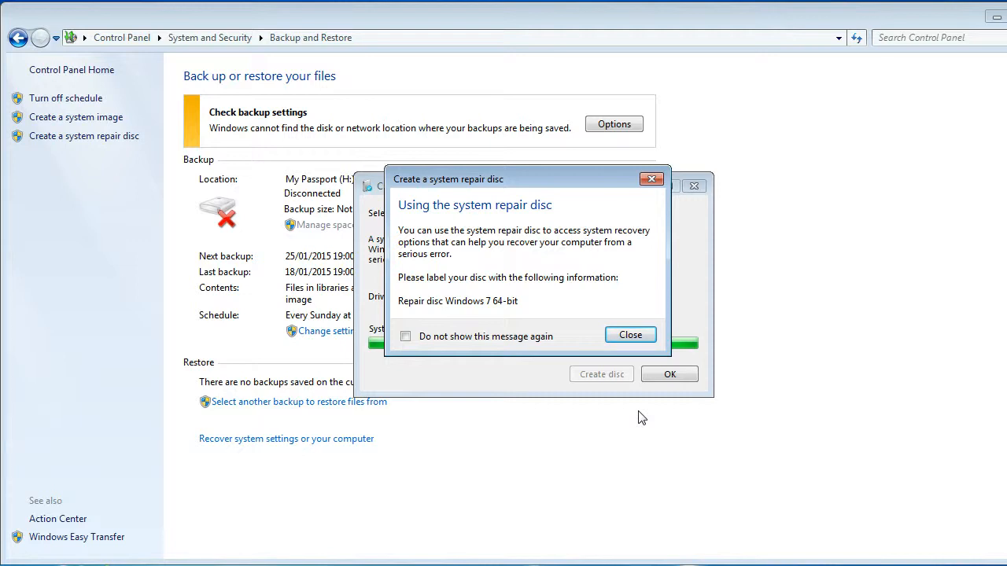
pyautogui.moveTo(649, 206)
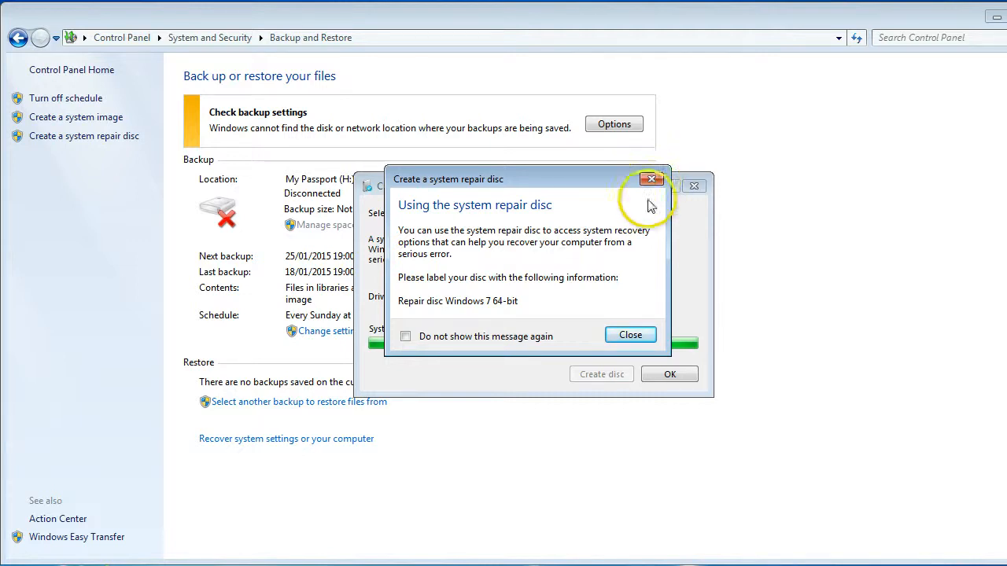
# Close the 'Using the system repair disc' notice and confirm the finished disc window with OK
pyautogui.click(629, 334)
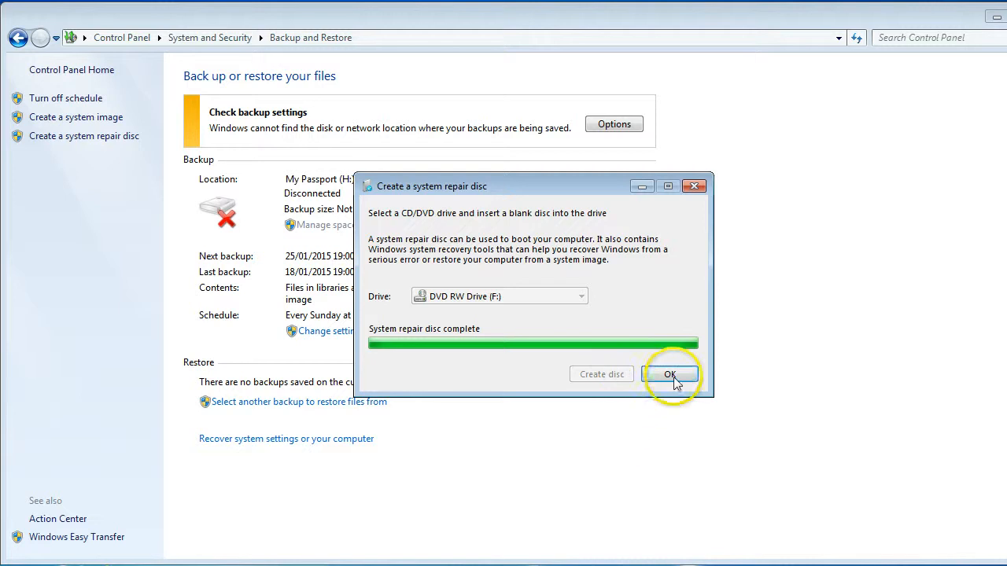
pyautogui.click(669, 373)
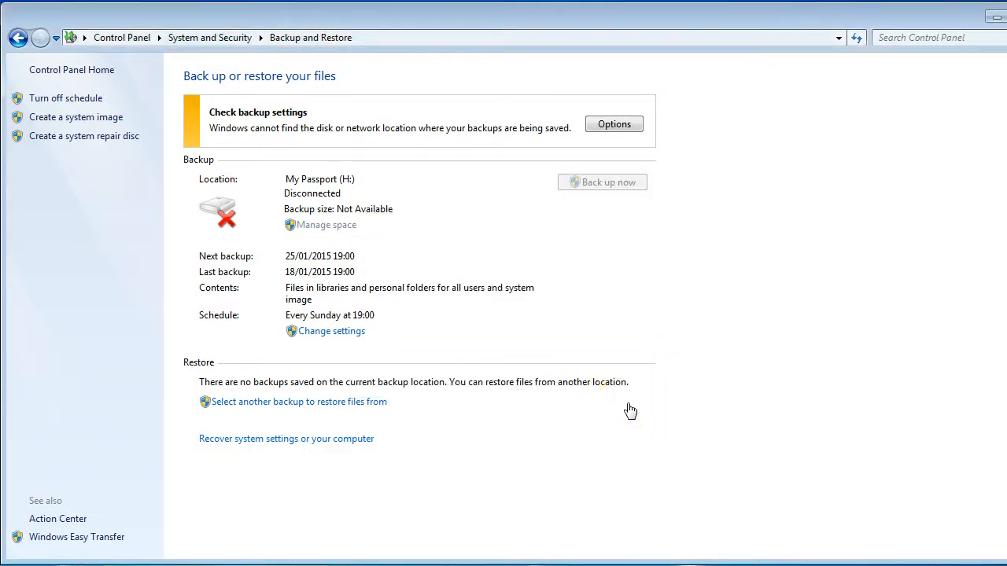